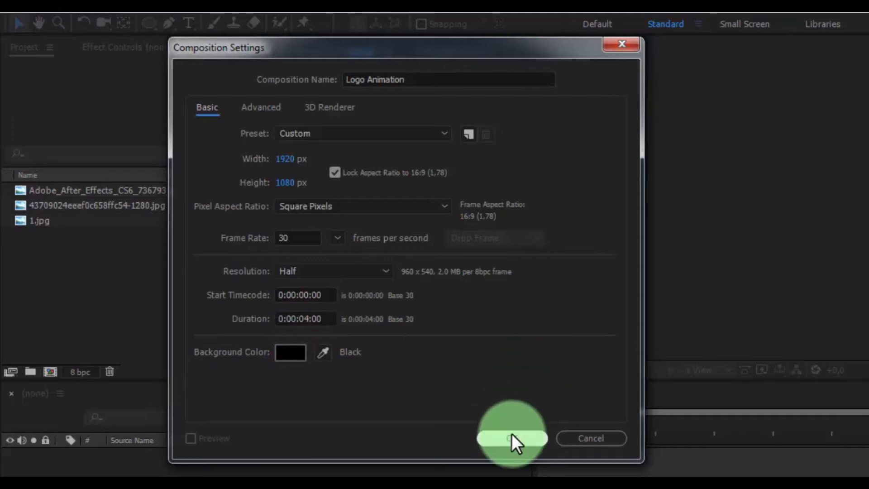
Confirm the 1920×1080, 4-second Logo Animation composition settings
left_click(511, 437)
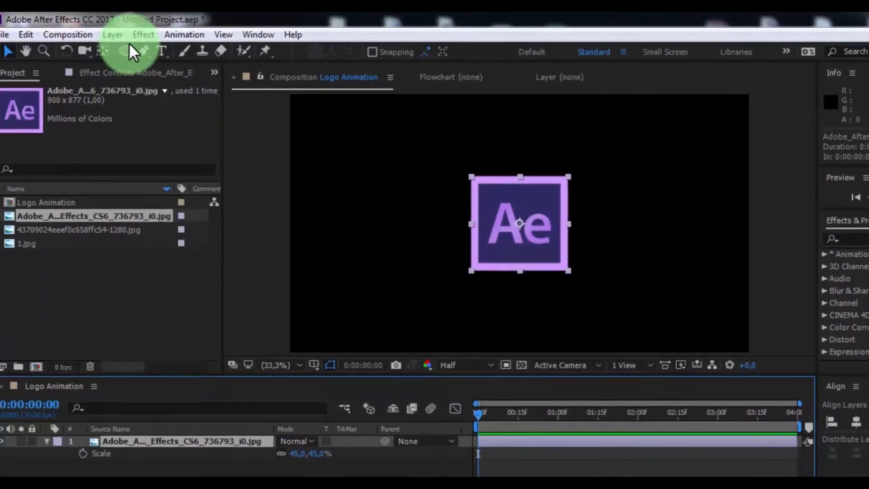
Apply a 4-Color Gradient to the Ae logo and pre-compose it as 'Logo'
left_click(143, 34)
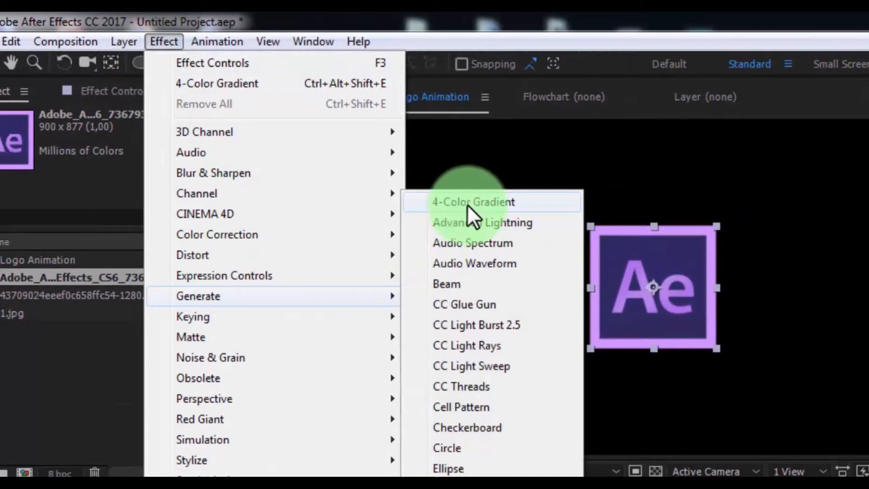
left_click(472, 201)
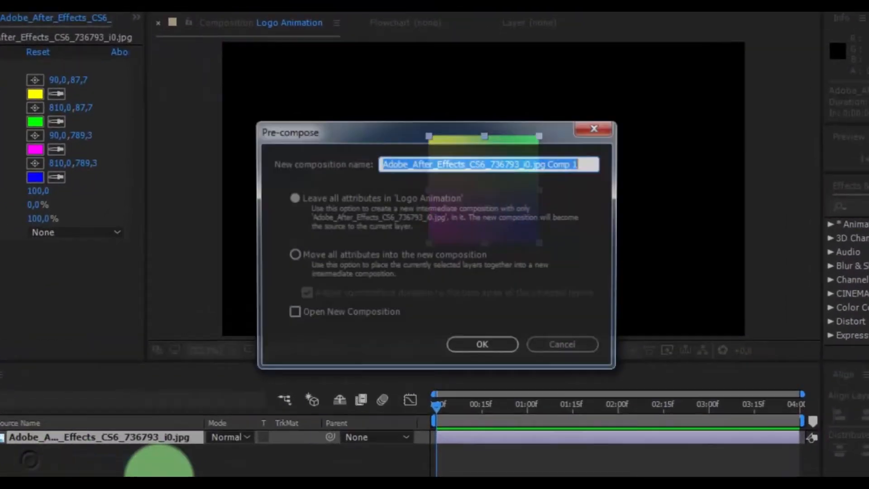
type("Logo")
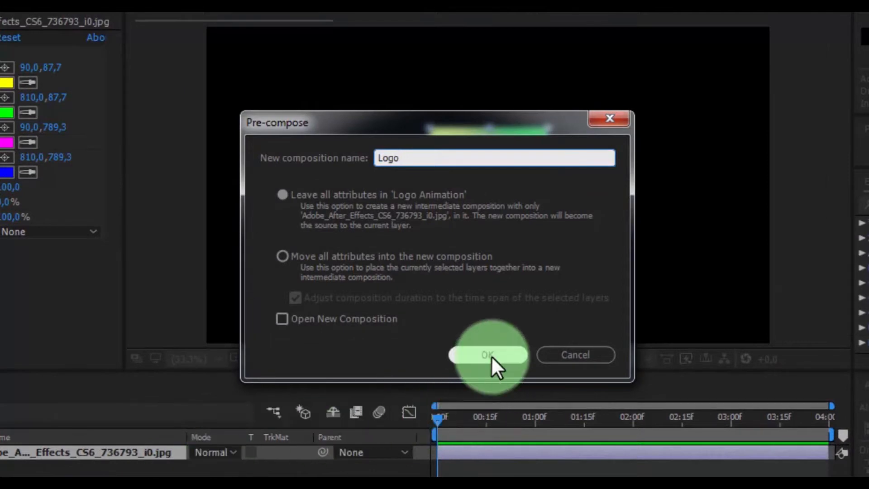
left_click(487, 355)
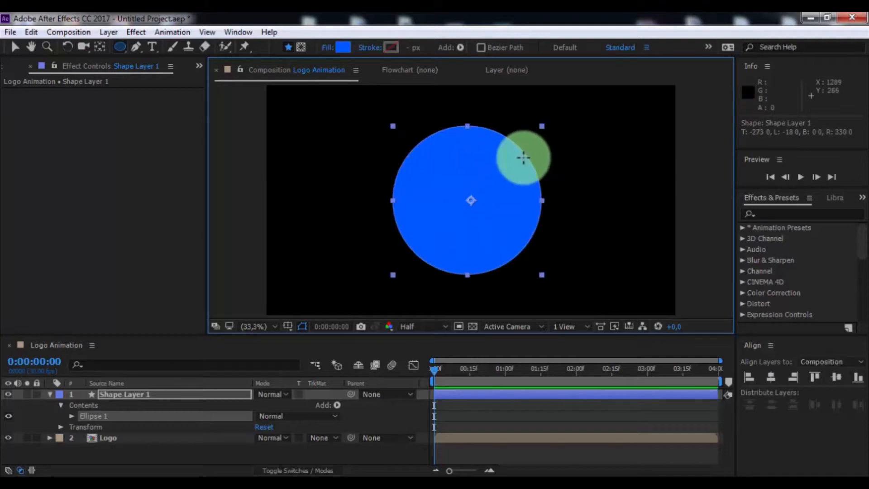
Keyframe the blue circle's Scale and search Effects & Presets for 'turbulent'
key("s")
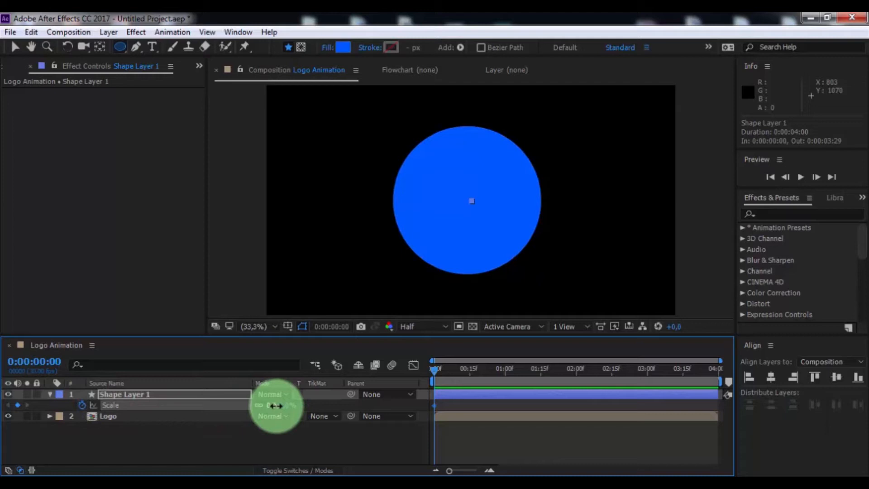
left_click(588, 367)
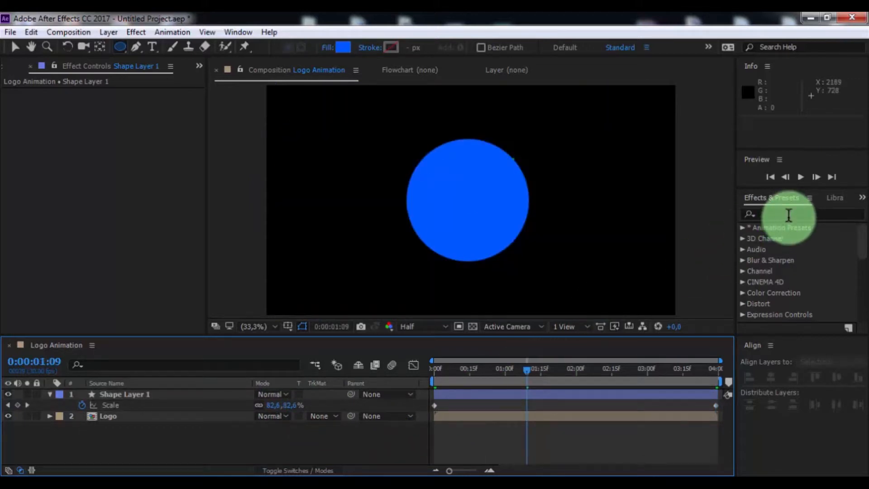
type("turbulent")
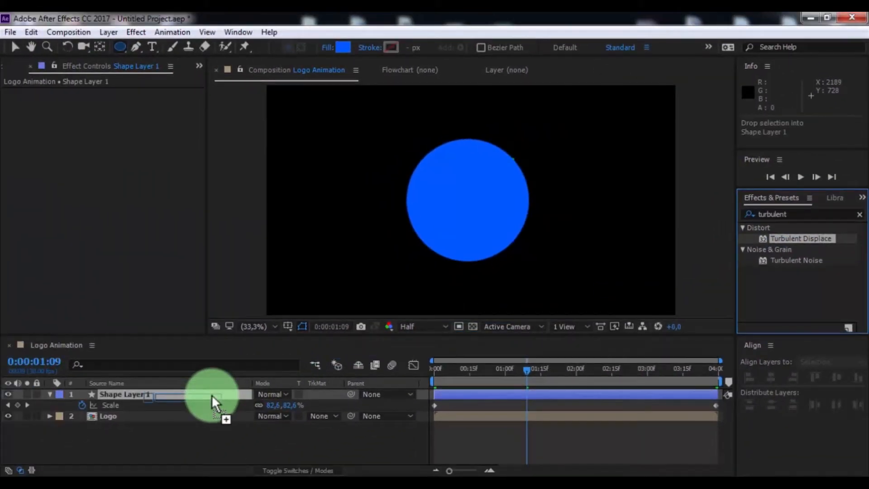
Apply Turbulent Displace, pre-compose as Turbulent, set Alpha Inverted Matte, nest as 'All Turbulent'
double_click(799, 237)
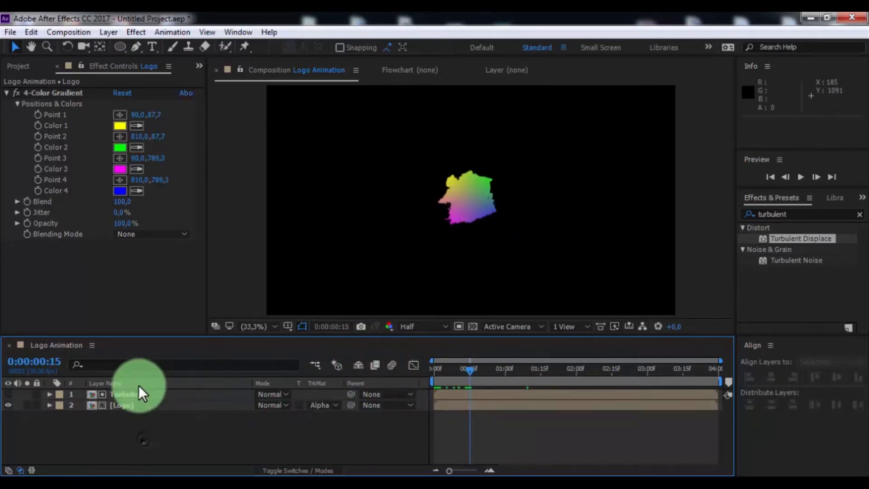
type("Turbu")
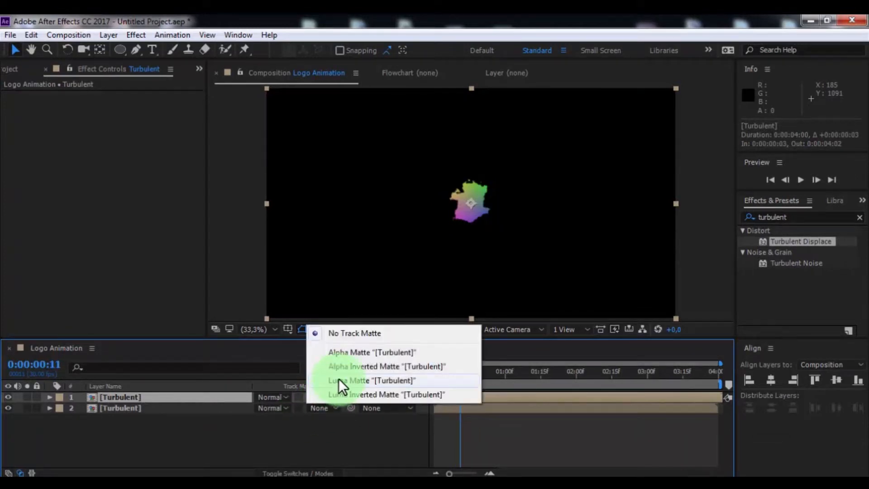
left_click(386, 366)
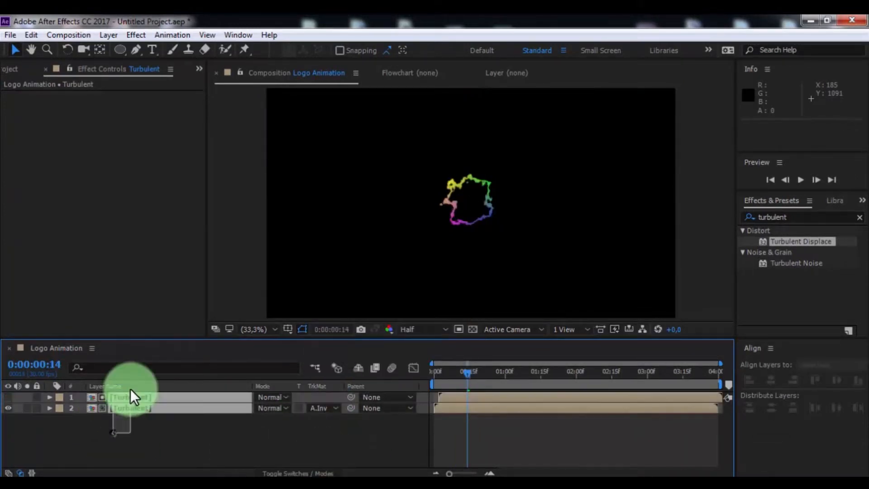
type("All")
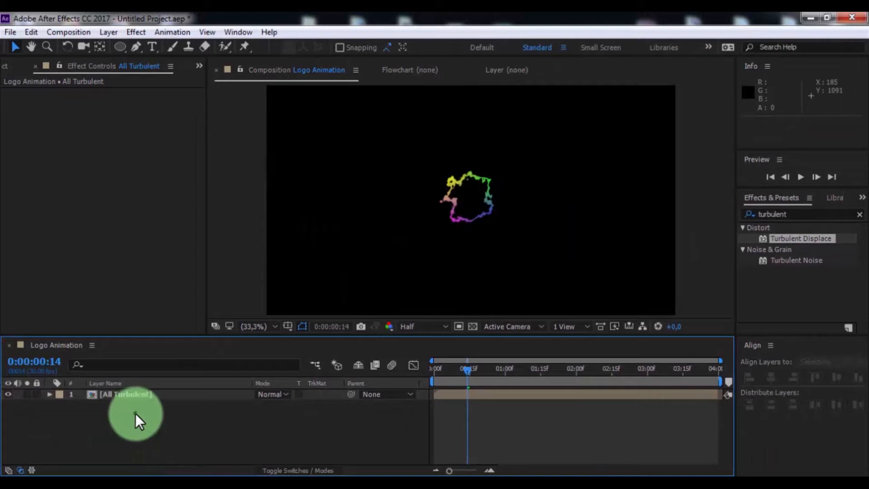
Duplicate the All Turbulent layer and shift the copy five frames later
key("ctrl+d")
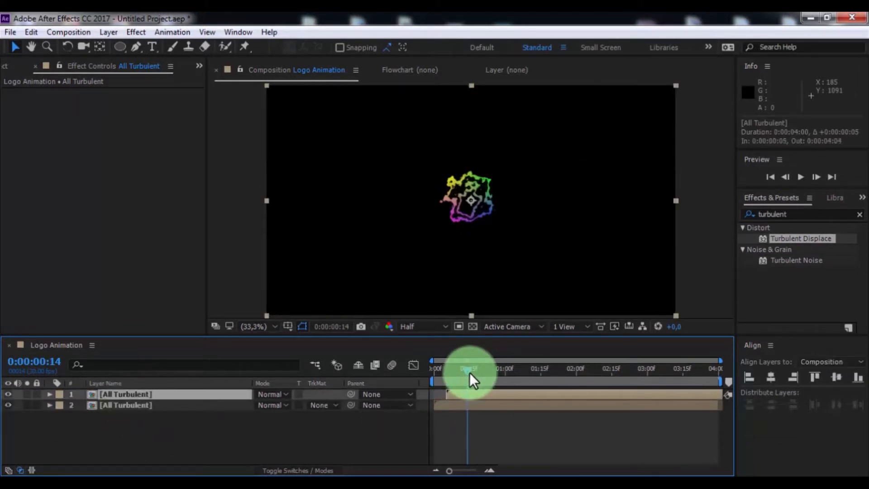
left_click_drag(469, 381, 514, 381)
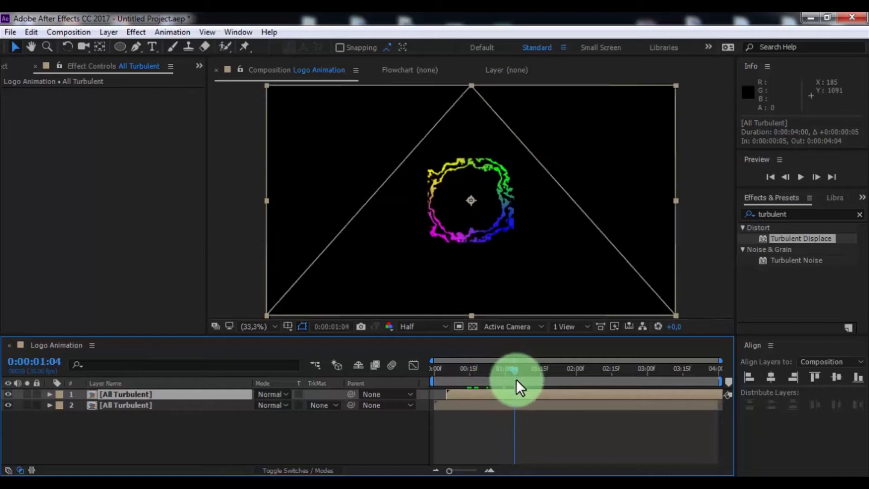
left_click(135, 32)
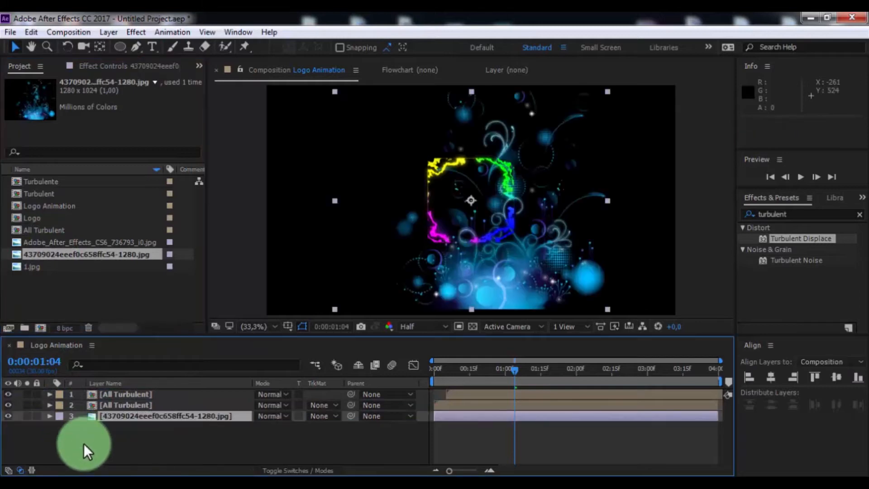
Check the logo reveal and delay the Turbulent matte layer by a few frames
left_click(50, 415)
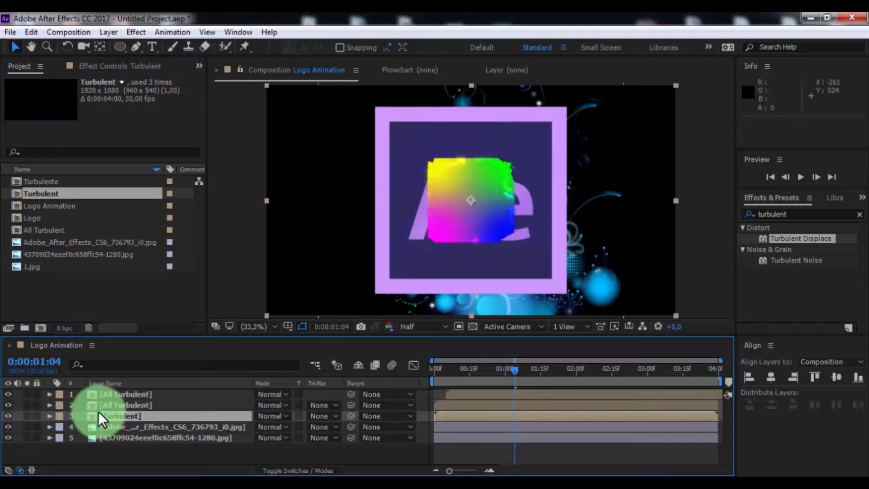
key("s")
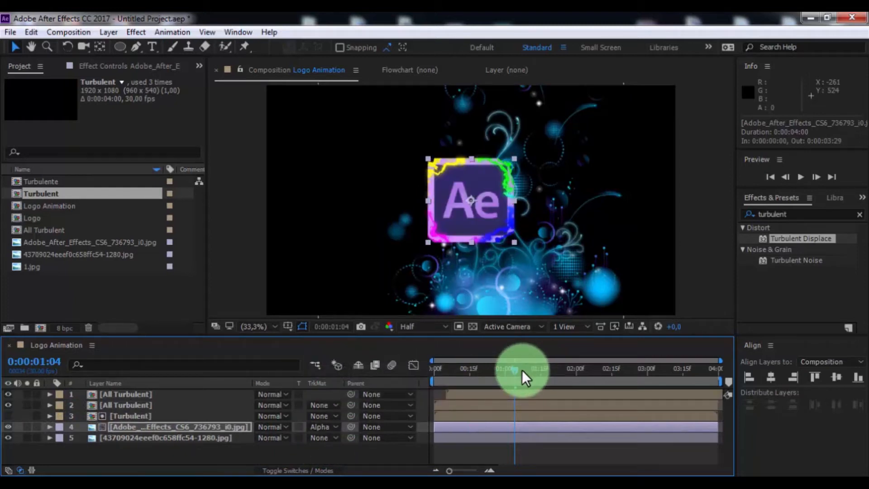
left_click_drag(521, 371, 471, 371)
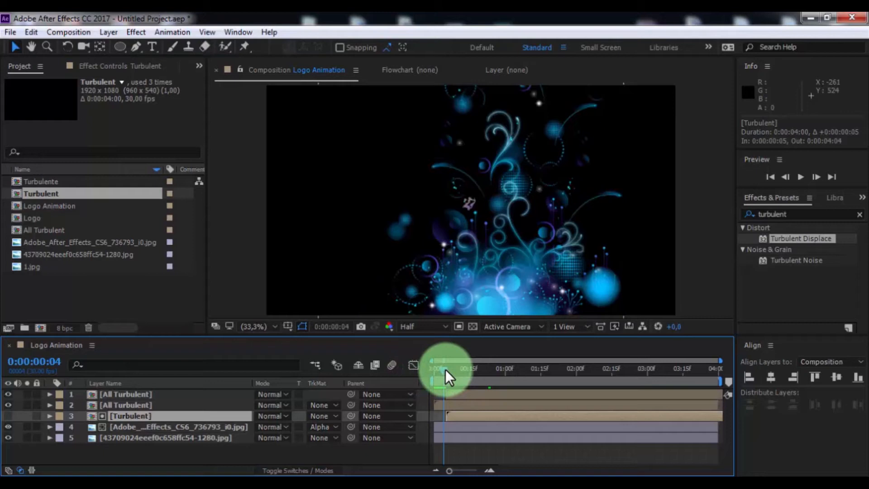
left_click_drag(443, 381, 504, 381)
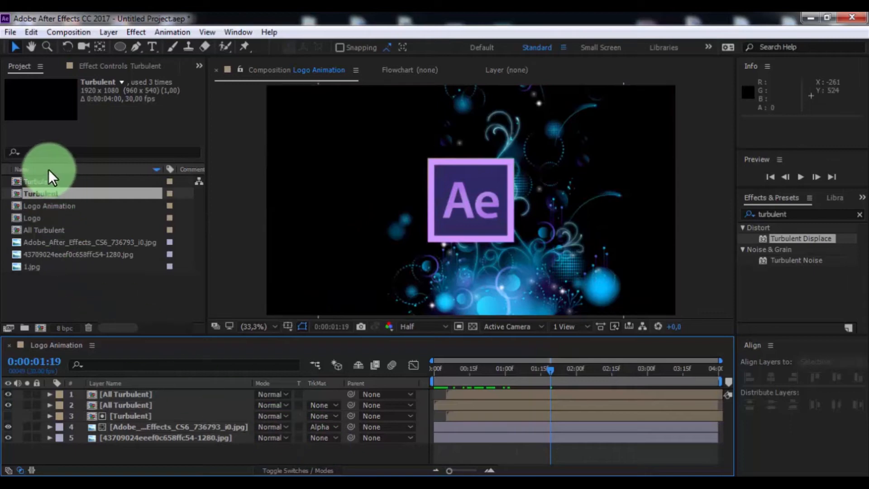
Place the 1.jpg glare on top in Screen mode and preview the flash
left_click(271, 393)
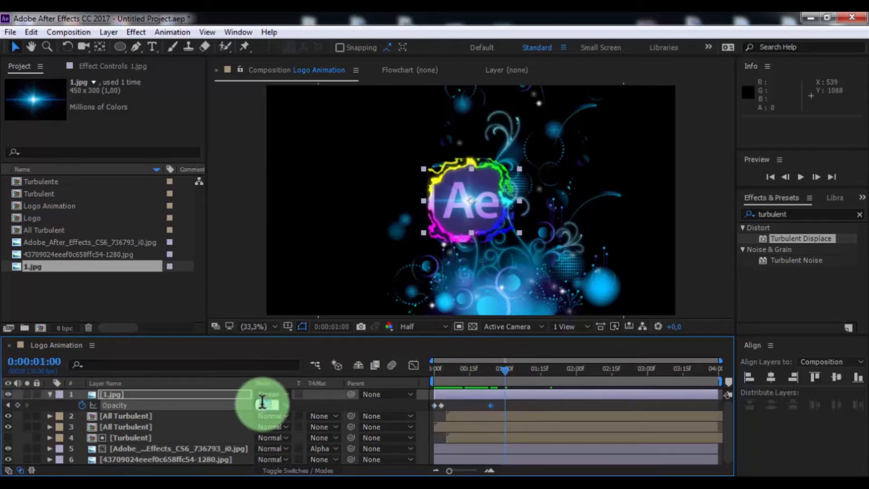
left_click(271, 394)
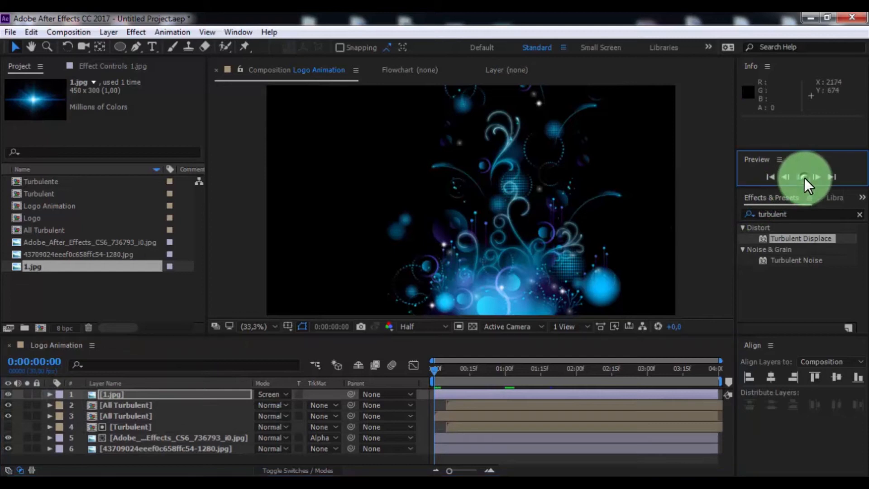
left_click(804, 176)
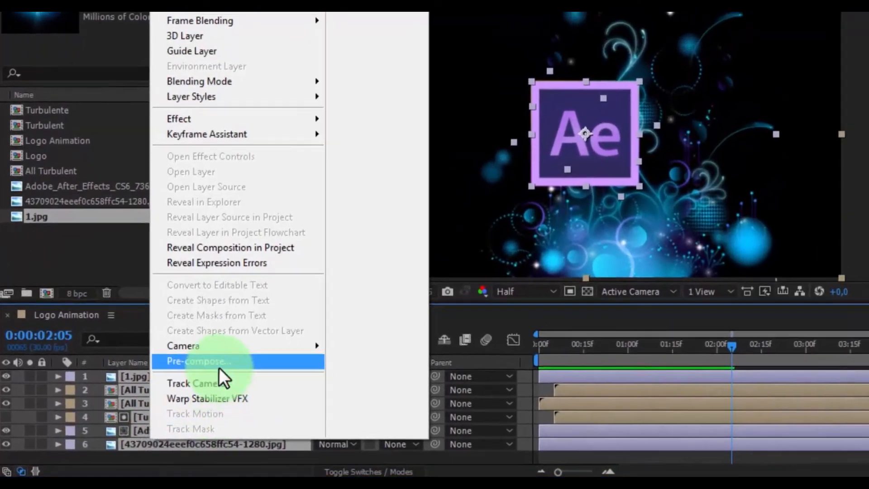
Pre-compose the layers as 'All Animation' and add a 50mm camera
left_click(198, 361)
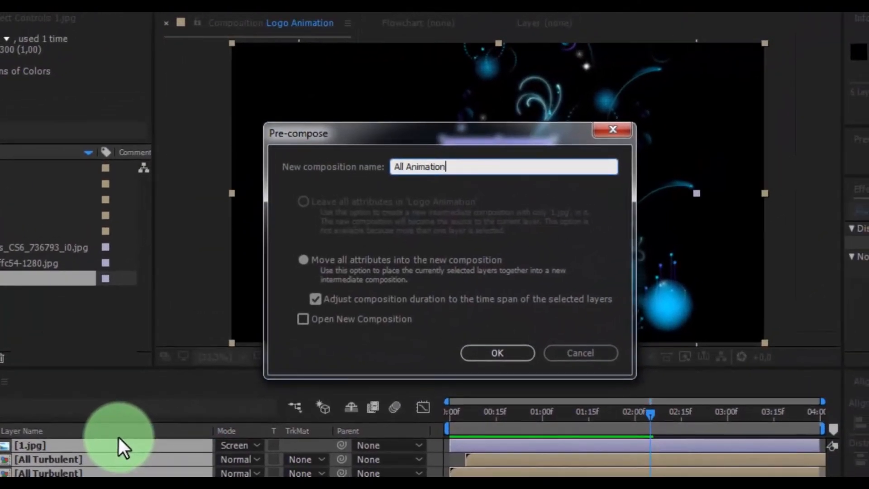
left_click(496, 353)
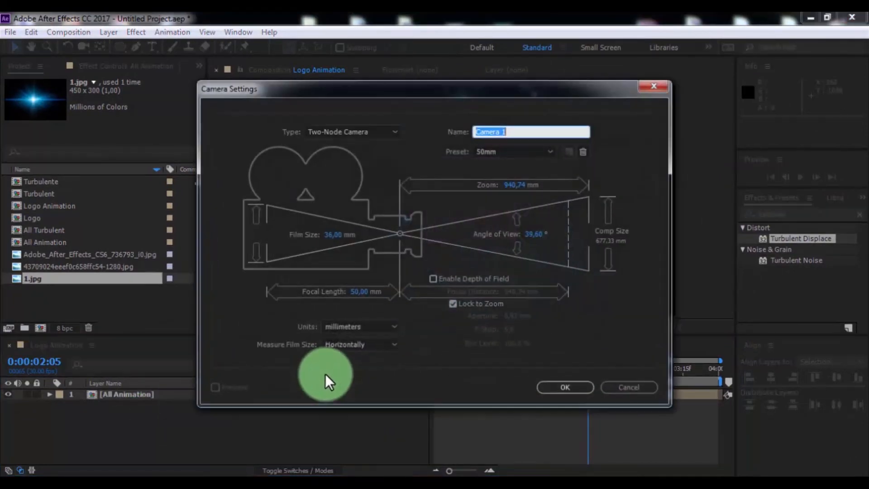
left_click(564, 387)
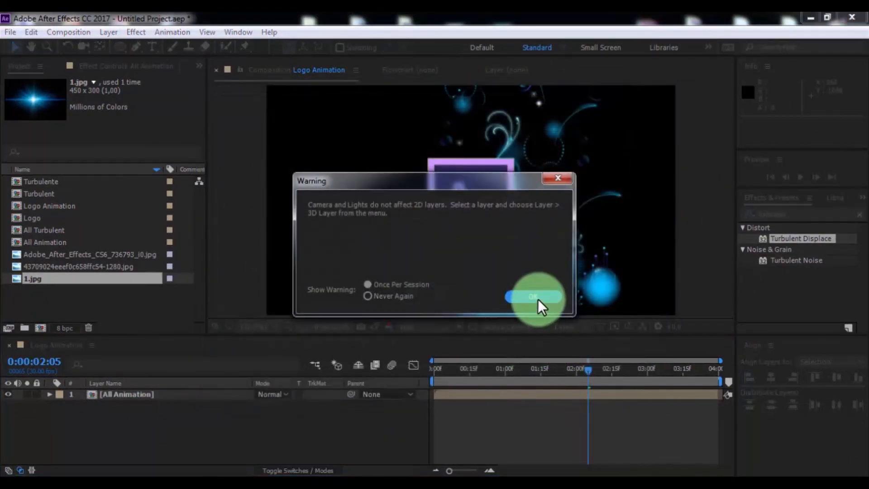
left_click(531, 296)
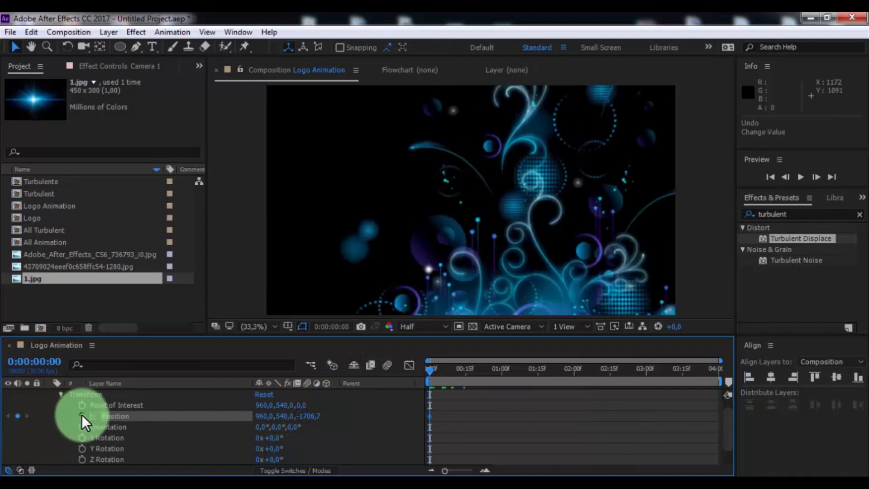
Keyframe the camera's Position Z from -1706.7 to -2390.7 and preview the pull-back
left_click_drag(431, 369, 518, 368)
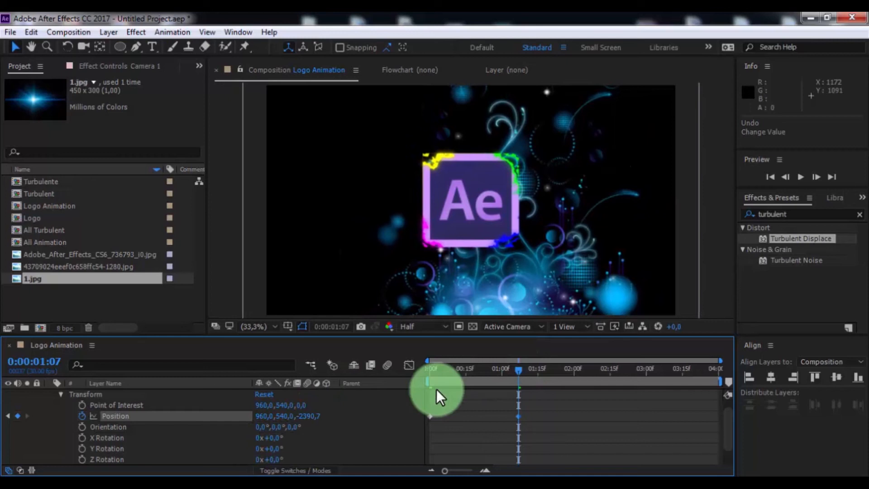
left_click_drag(437, 382, 720, 383)
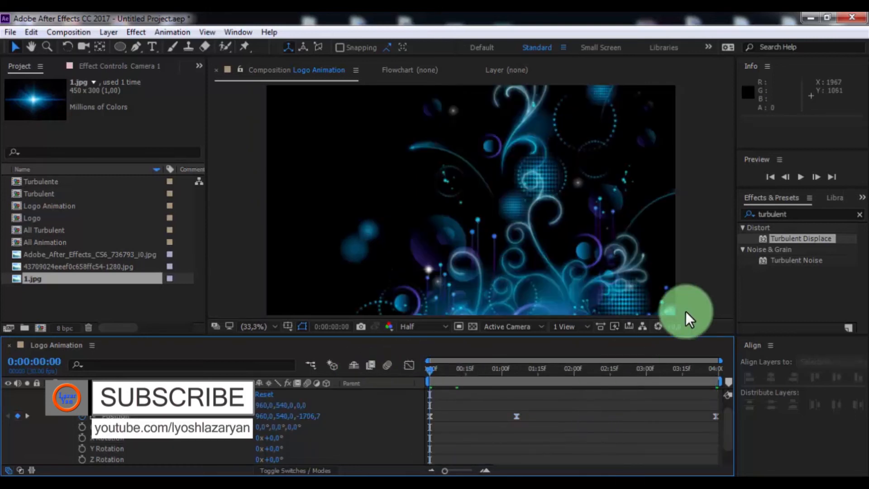
left_click(799, 176)
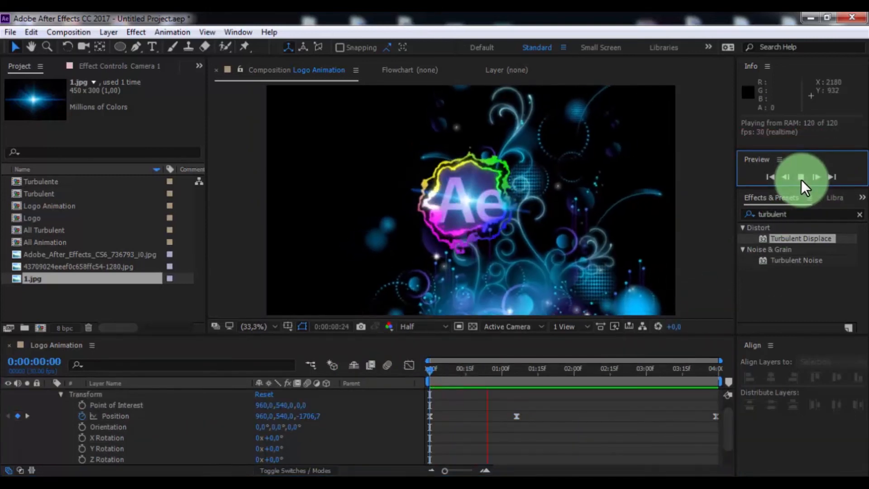